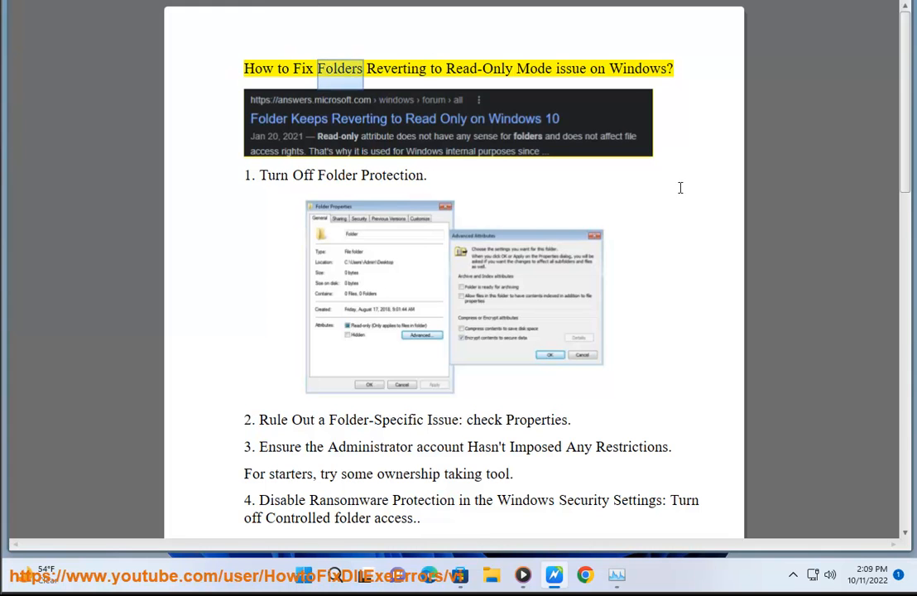
# Select the word 'Folders' in the Word guide's title about folders reverting to read-only.
pyautogui.doubleClick(638, 68)
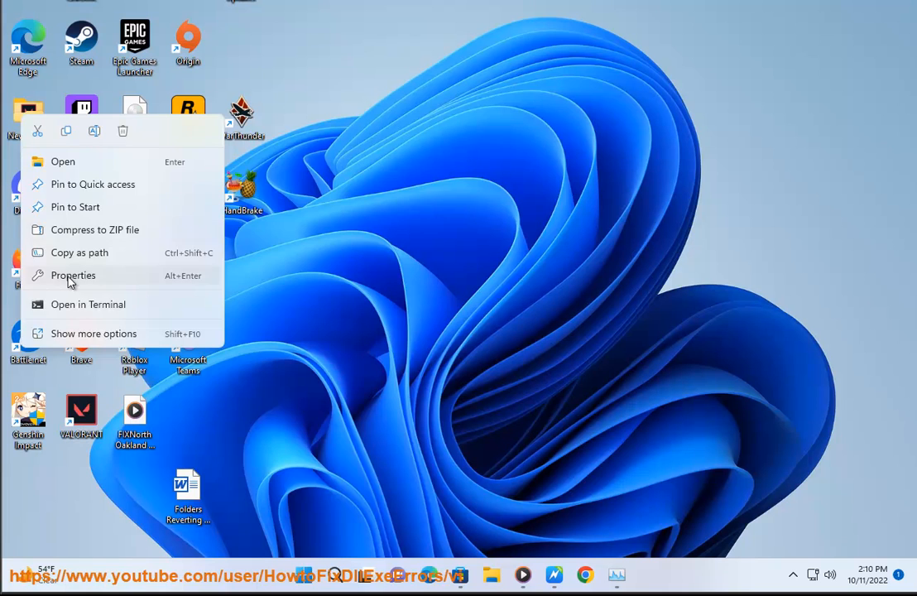
# Uncheck Read-only in New folder's Properties General tab and confirm with OK.
pyautogui.click(73, 275)
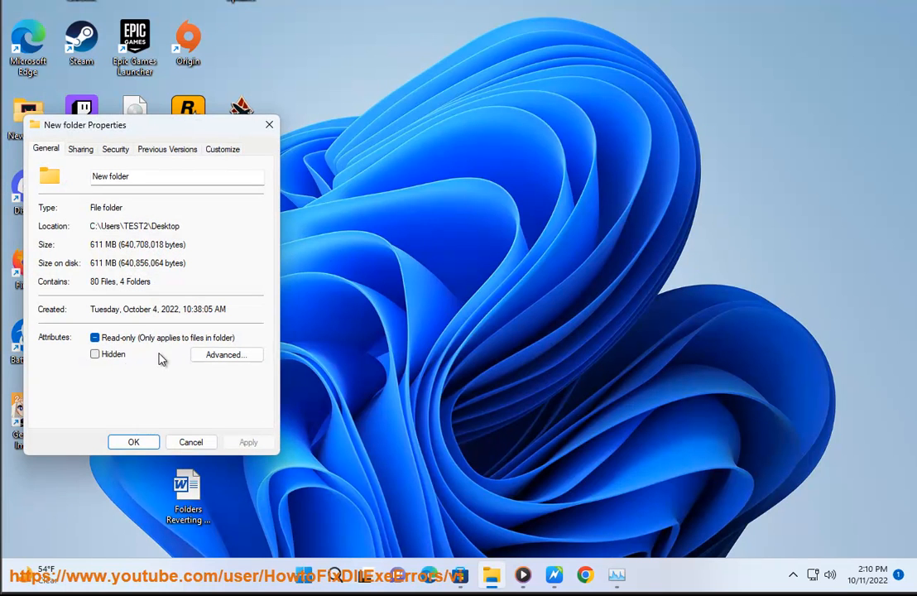
pyautogui.click(227, 354)
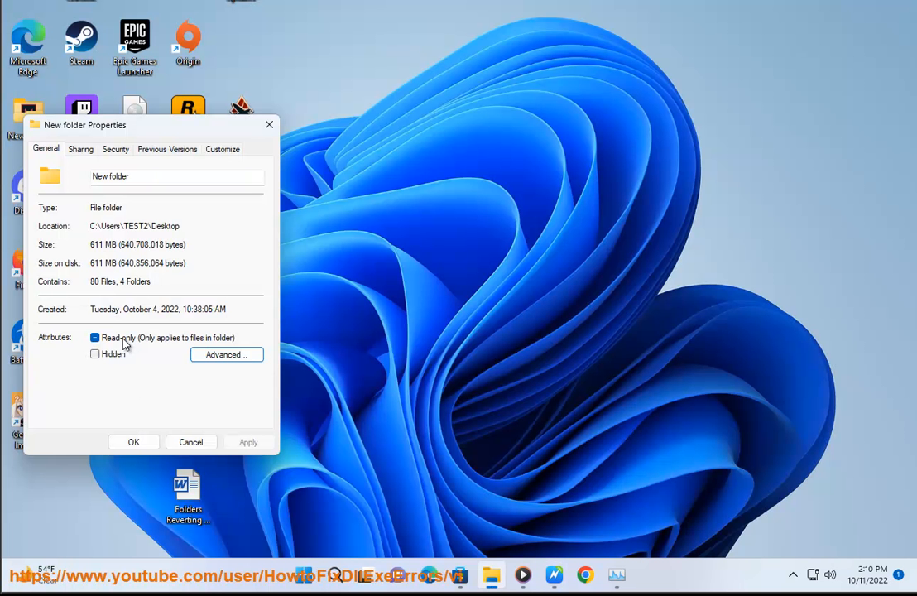
pyautogui.click(94, 337)
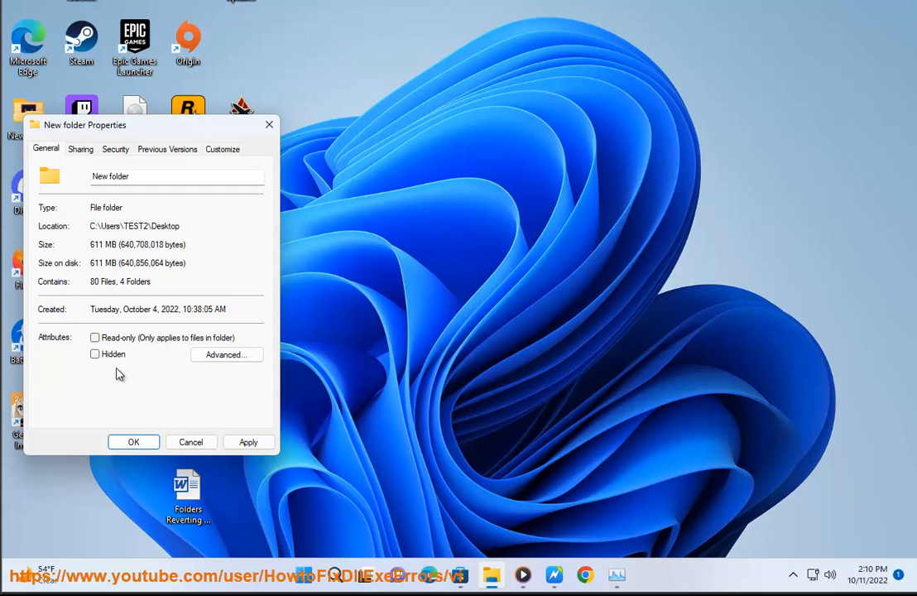
pyautogui.click(226, 354)
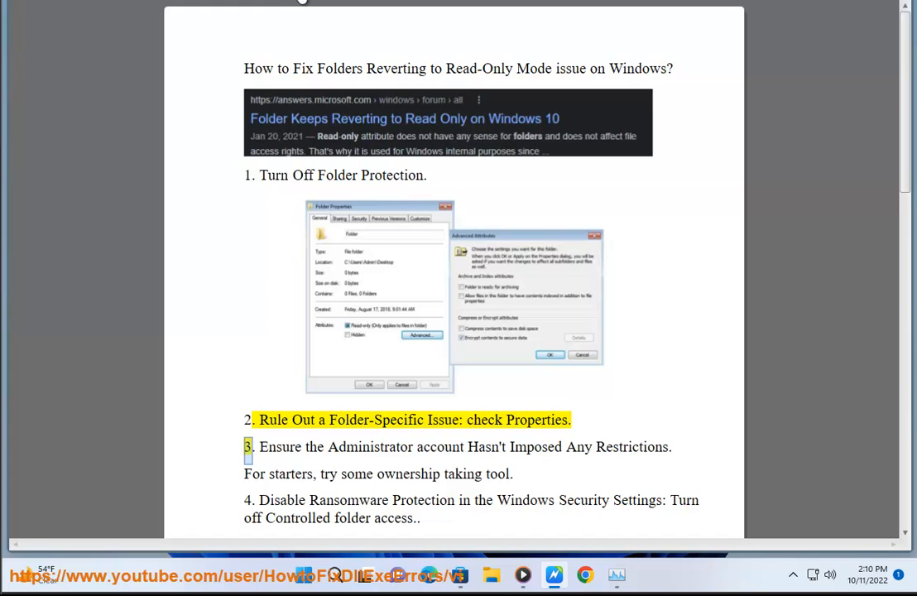
# Highlight step 3 of the guide, selecting the word 'Imposed' on administrator restrictions.
pyautogui.doubleClick(535, 447)
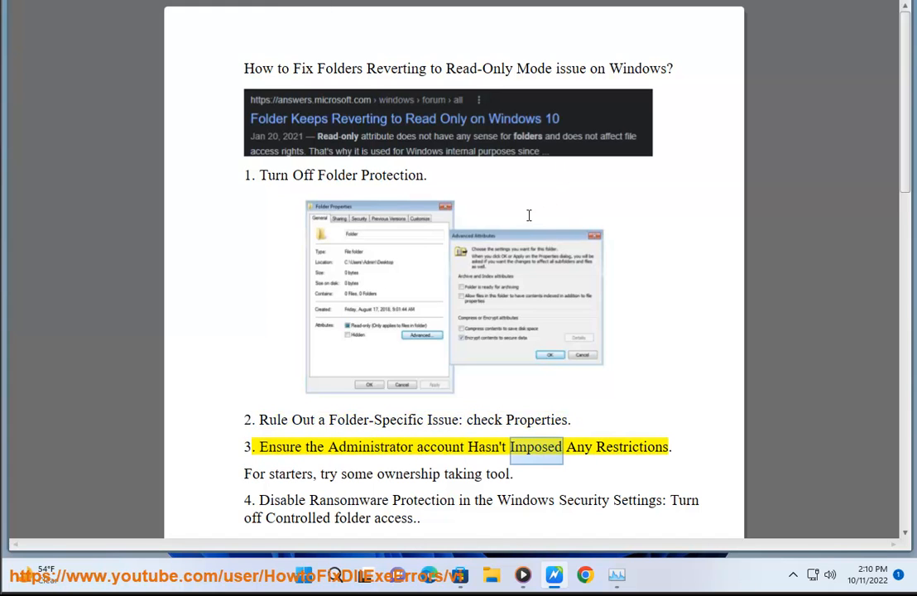
pyautogui.doubleClick(288, 473)
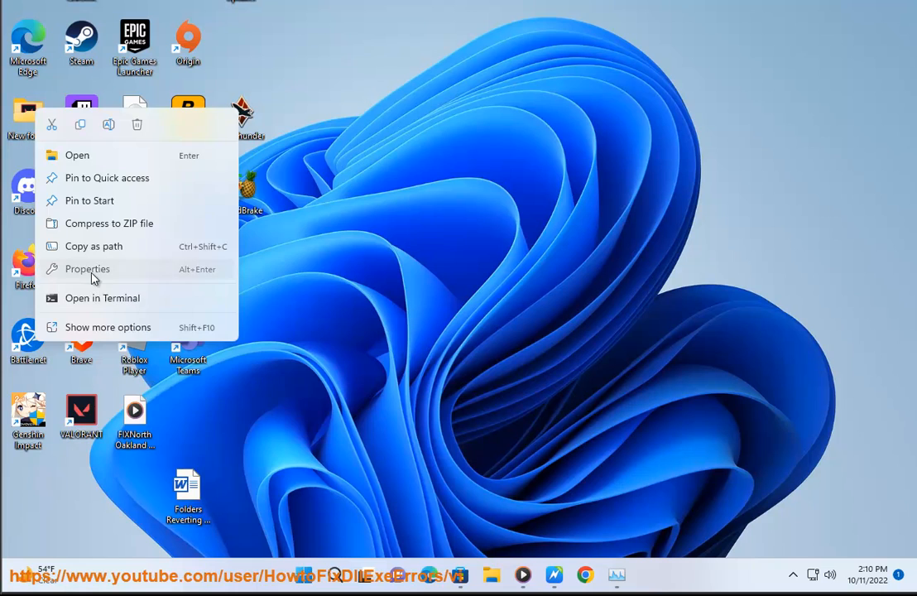
pyautogui.click(87, 268)
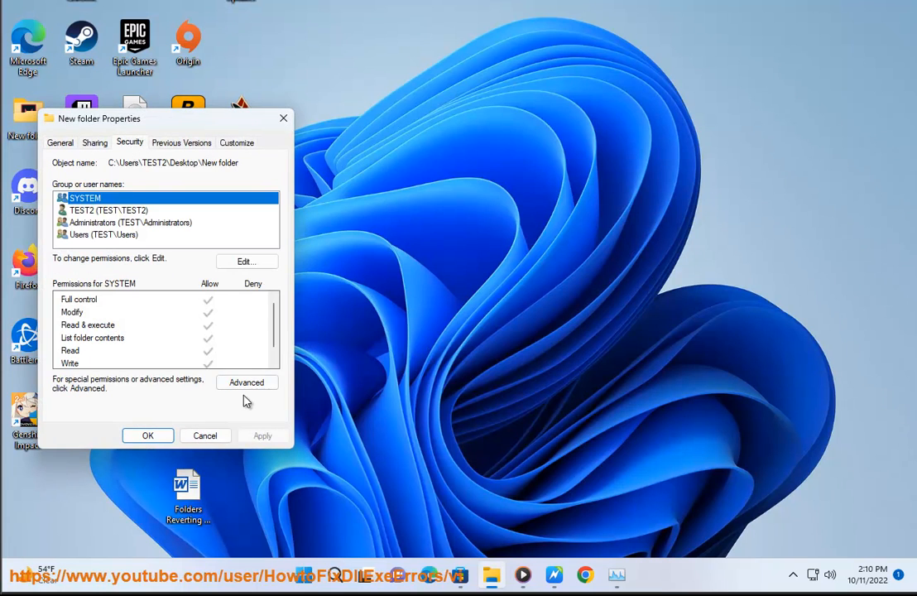
pyautogui.click(247, 382)
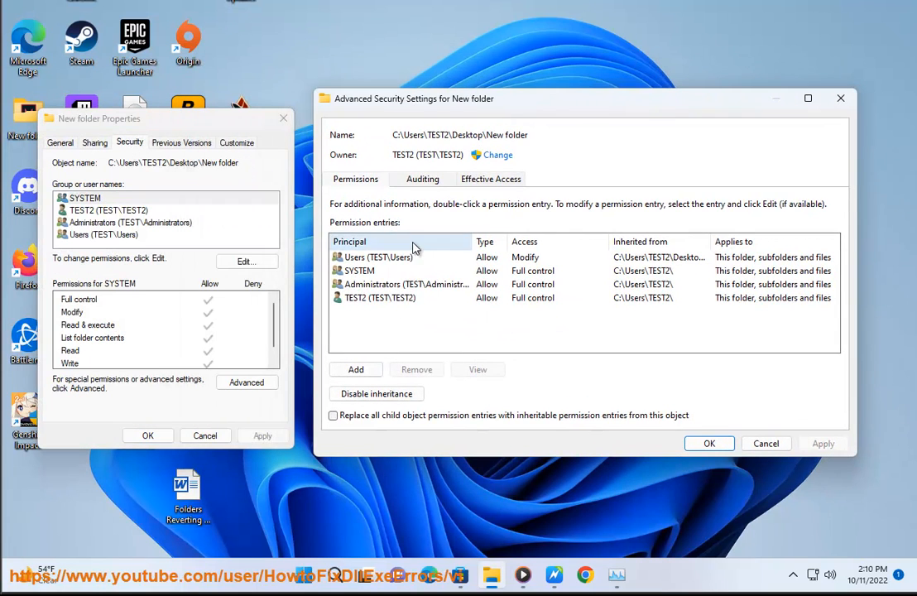
pyautogui.click(406, 283)
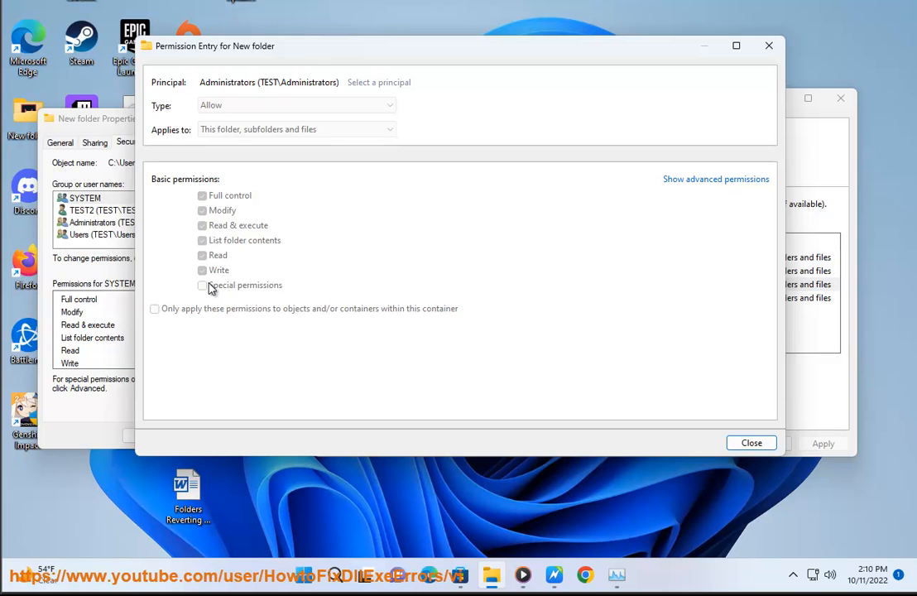
pyautogui.click(715, 179)
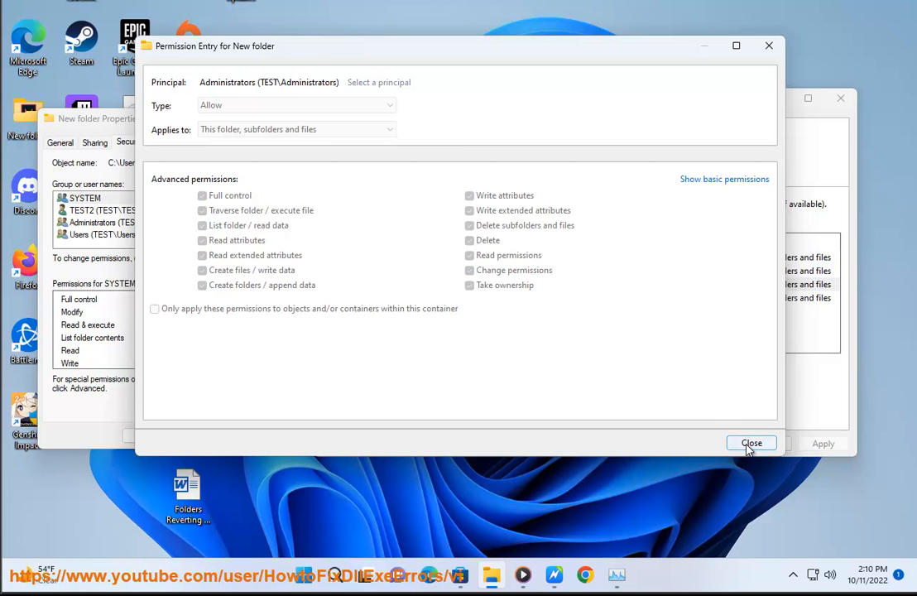
pyautogui.click(751, 443)
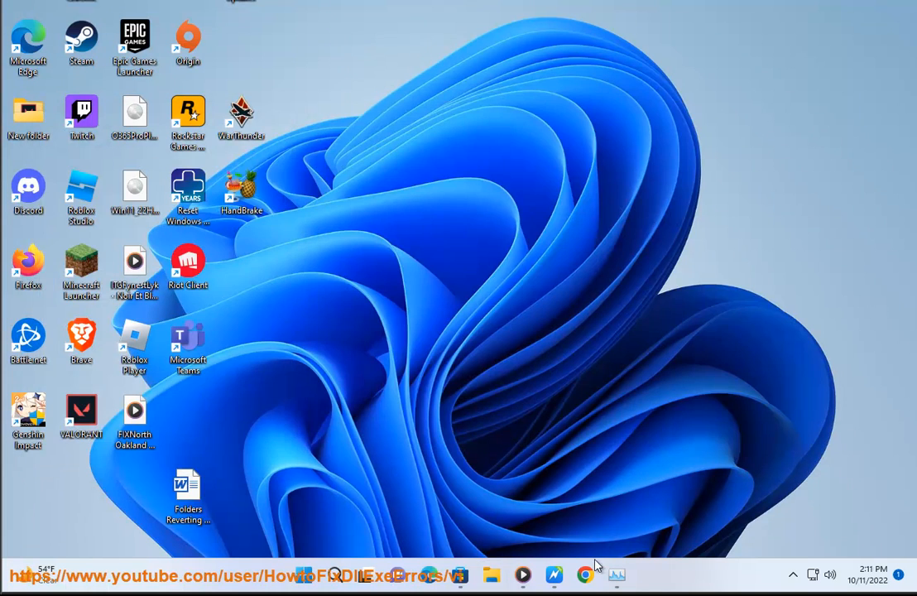
# Search Google in Chrome for 'OWNERSHIP TAKING TOOL'.
pyautogui.write('OWNER')
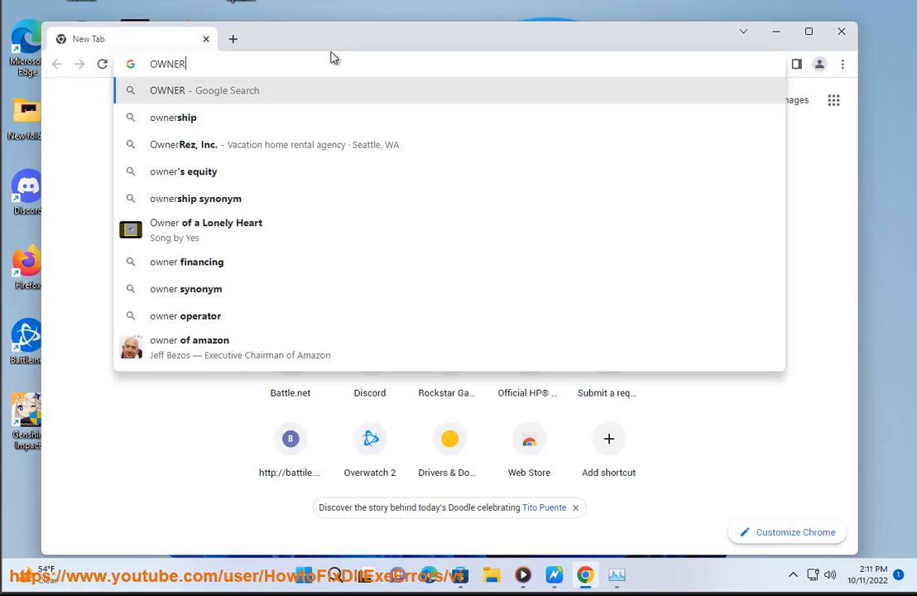
pyautogui.write('SHIP TAKING TOOL')
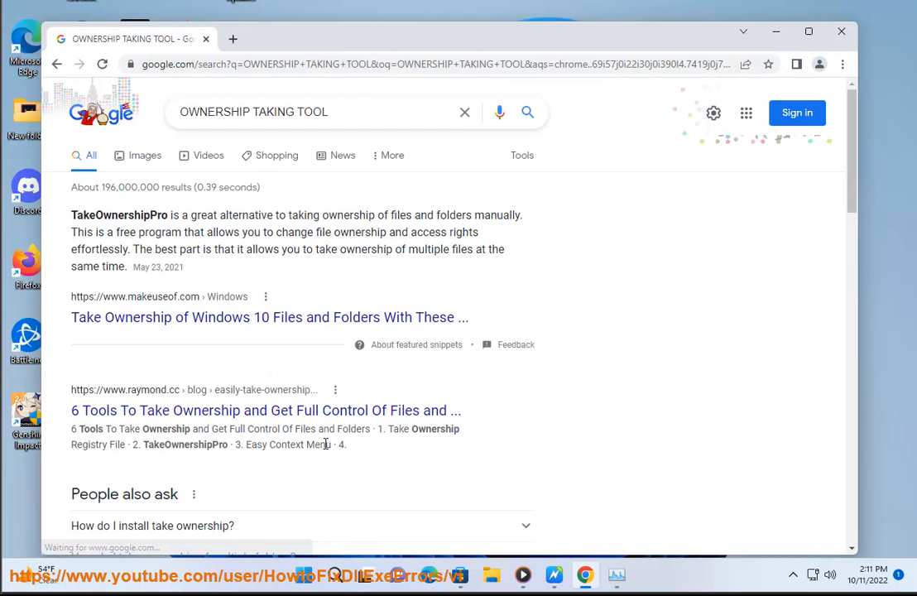
pyautogui.moveTo(72, 390); pyautogui.dragTo(347, 444)
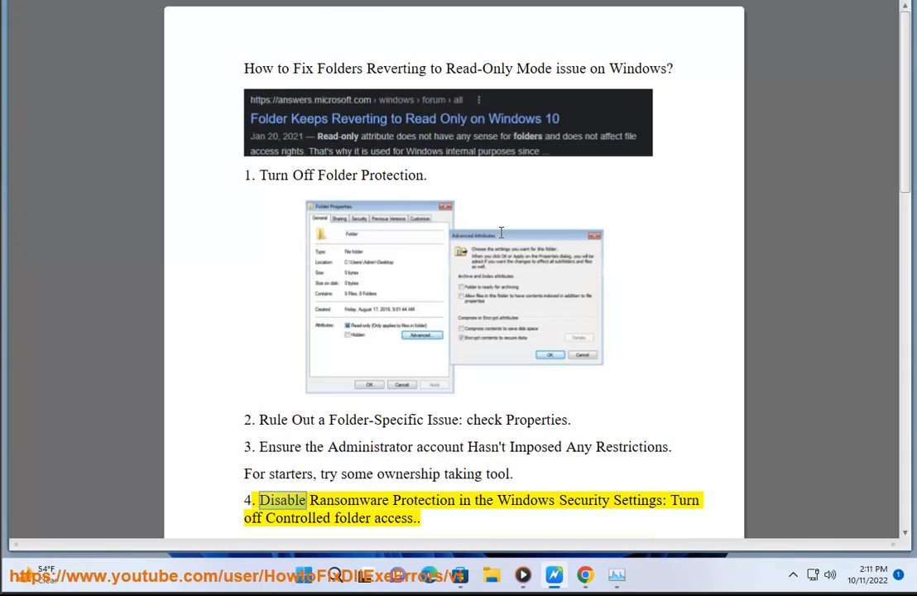
# Scroll the Word guide down to step 4 on turning off controlled folder access.
pyautogui.scroll(-3)
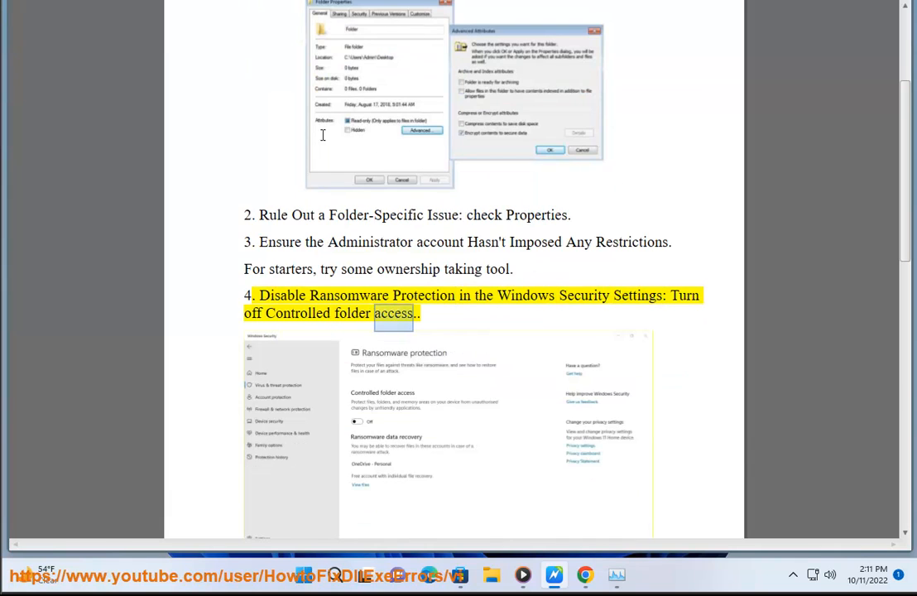
pyautogui.scroll(-3)
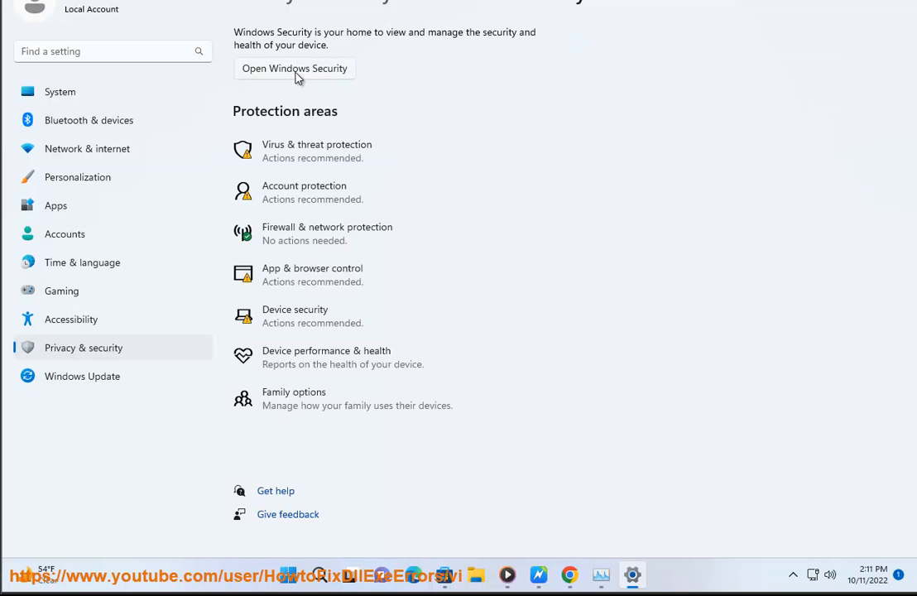
# In Windows Security's Virus & threat protection, open and review Manage ransomware protection.
pyautogui.click(293, 68)
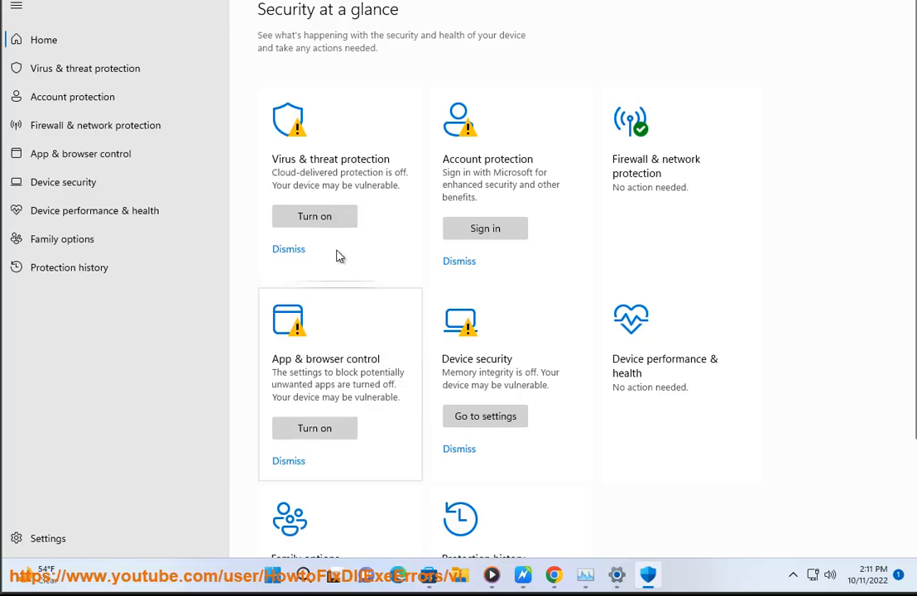
pyautogui.click(84, 68)
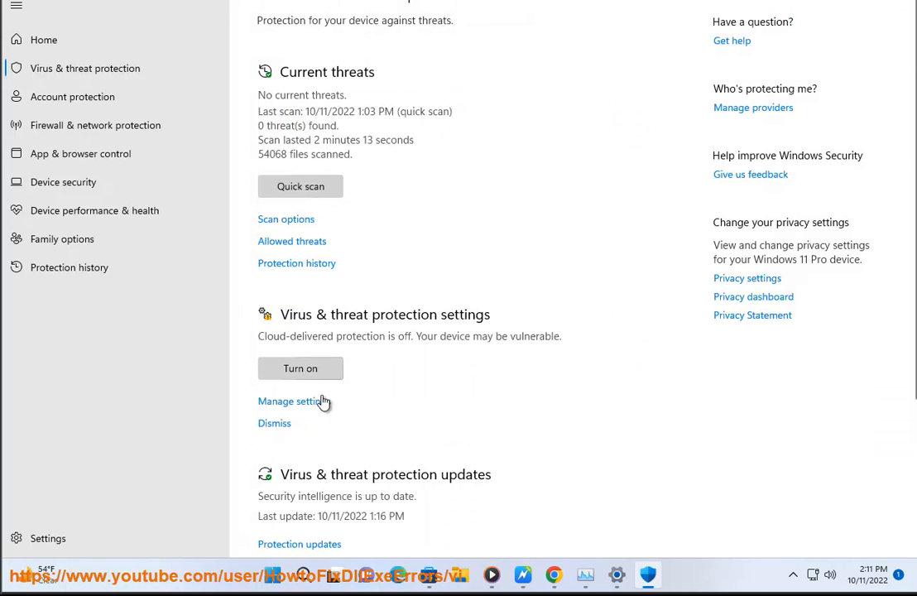
pyautogui.scroll(-3)
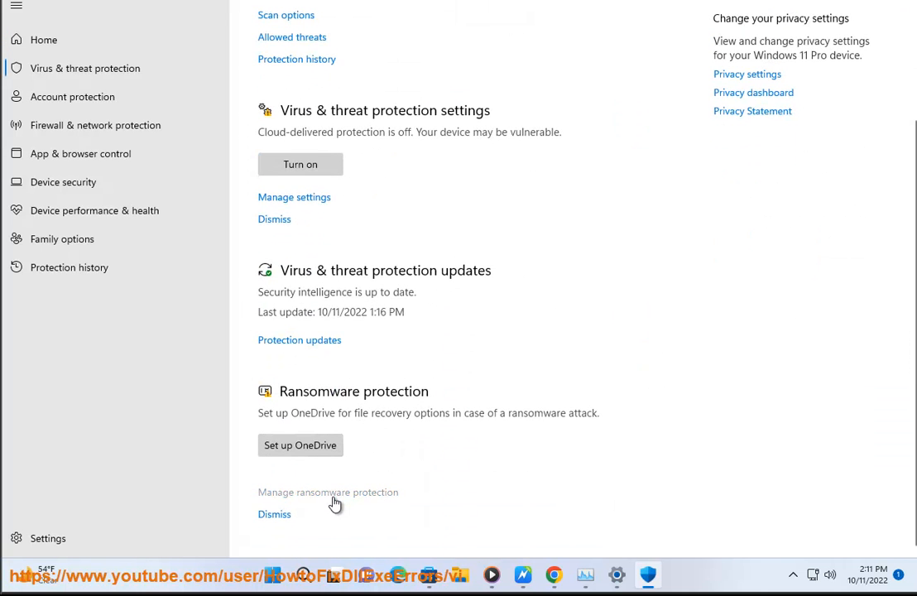
pyautogui.click(327, 491)
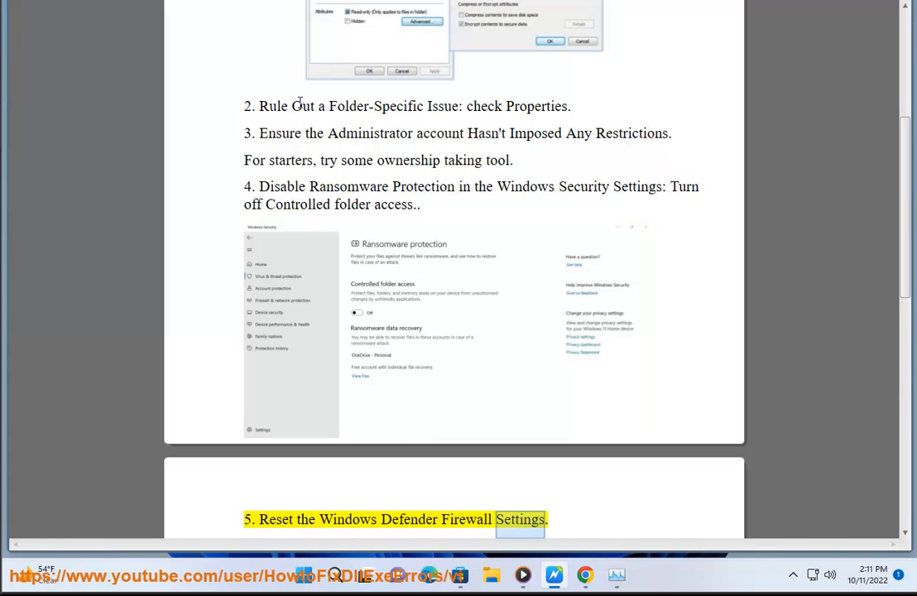
pyautogui.scroll(-3)
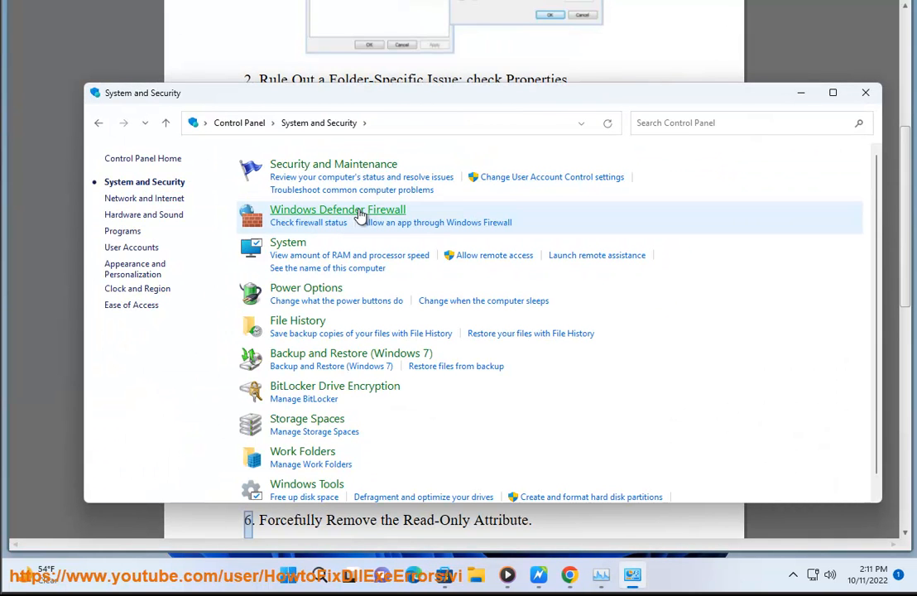
# Restore Windows Defender Firewall's default settings, then highlight step 6 in the guide.
pyautogui.click(338, 209)
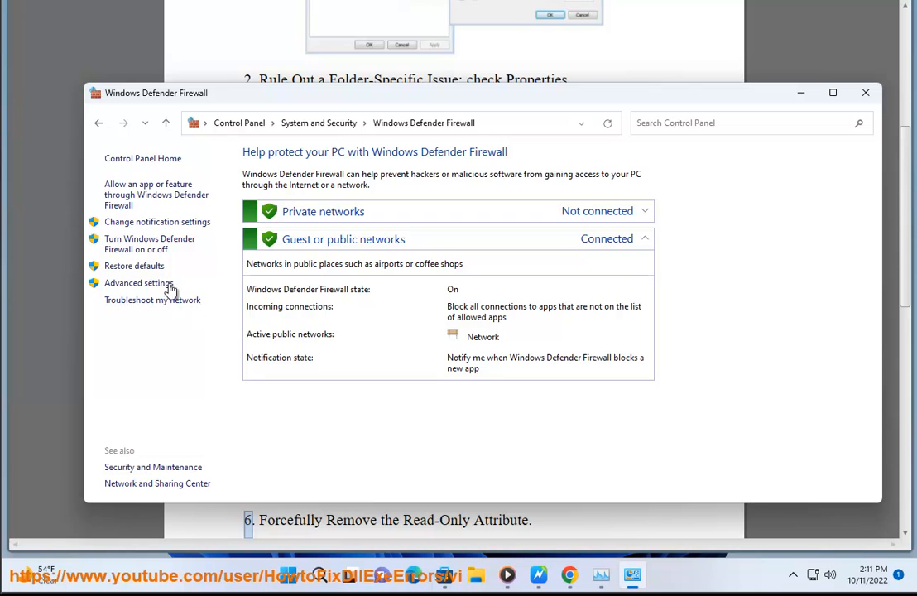
pyautogui.moveTo(134, 265)
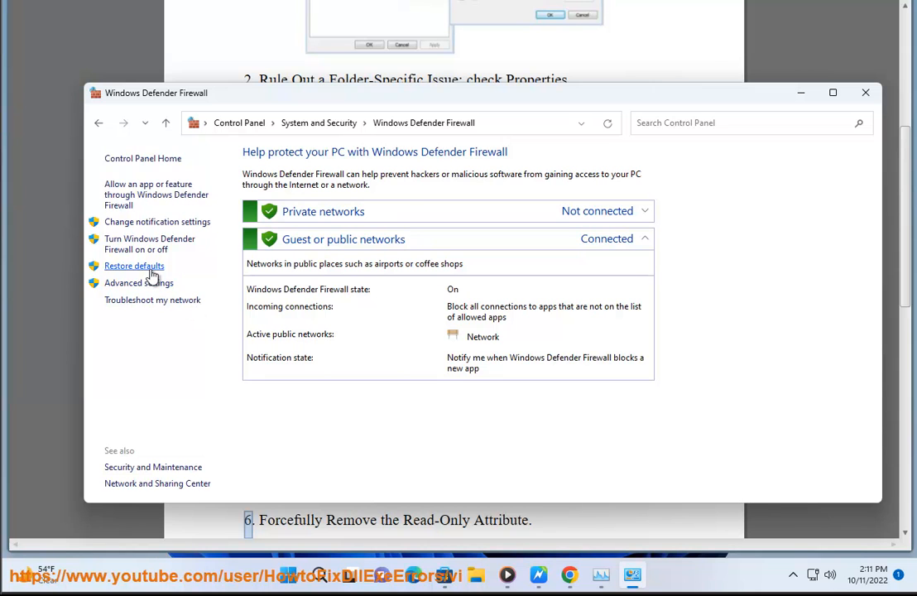
pyautogui.click(134, 266)
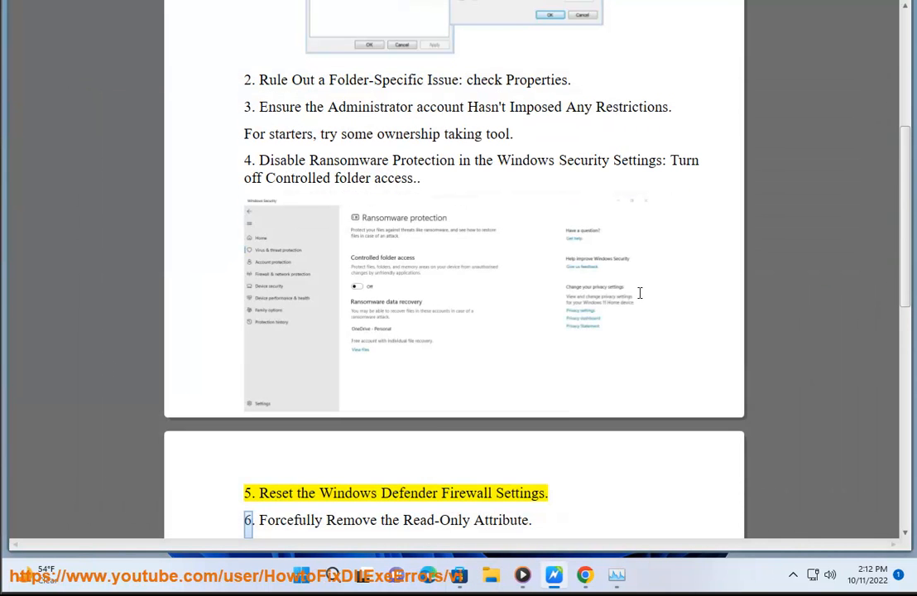
pyautogui.doubleClick(391, 520)
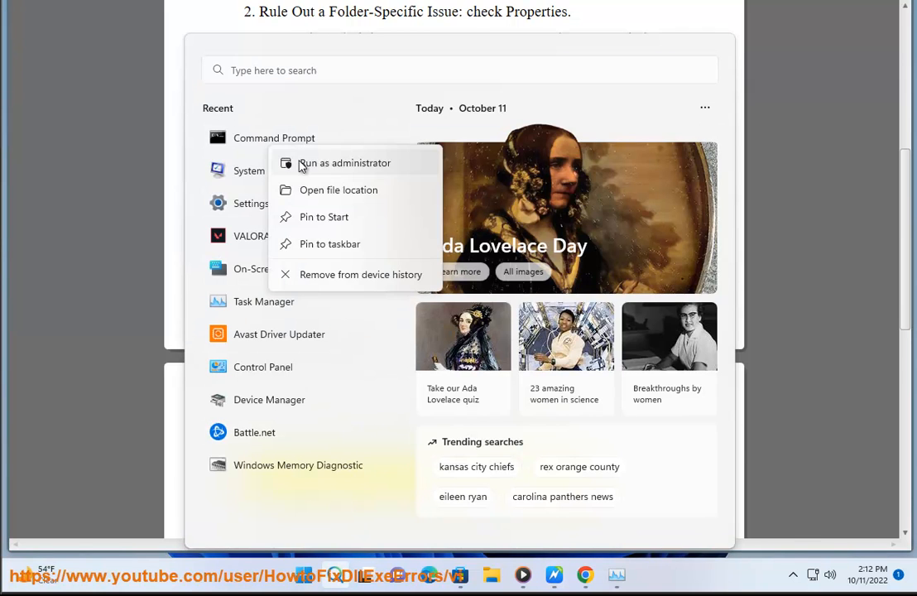
# Run Command Prompt as administrator and start typing the attrib command.
pyautogui.click(344, 162)
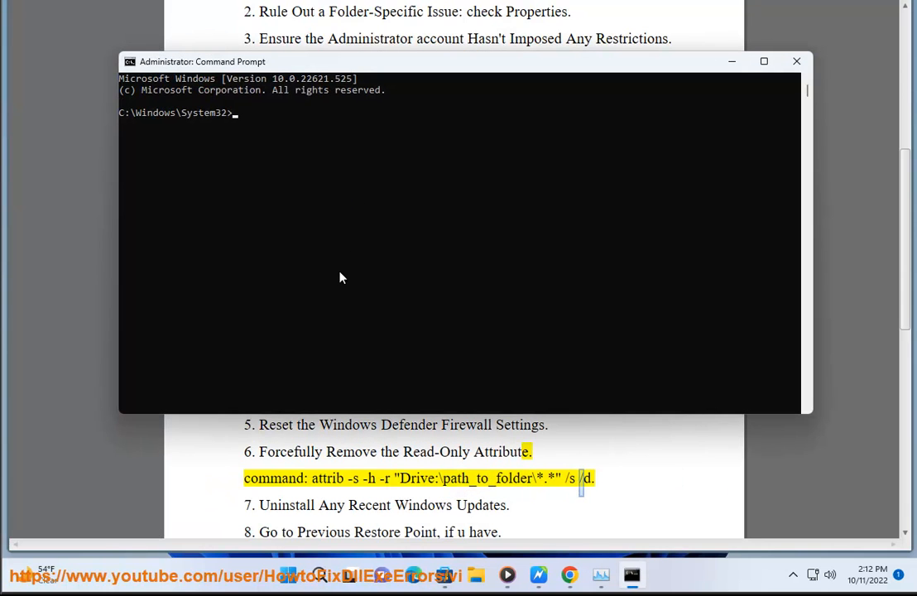
pyautogui.write('ATT....')
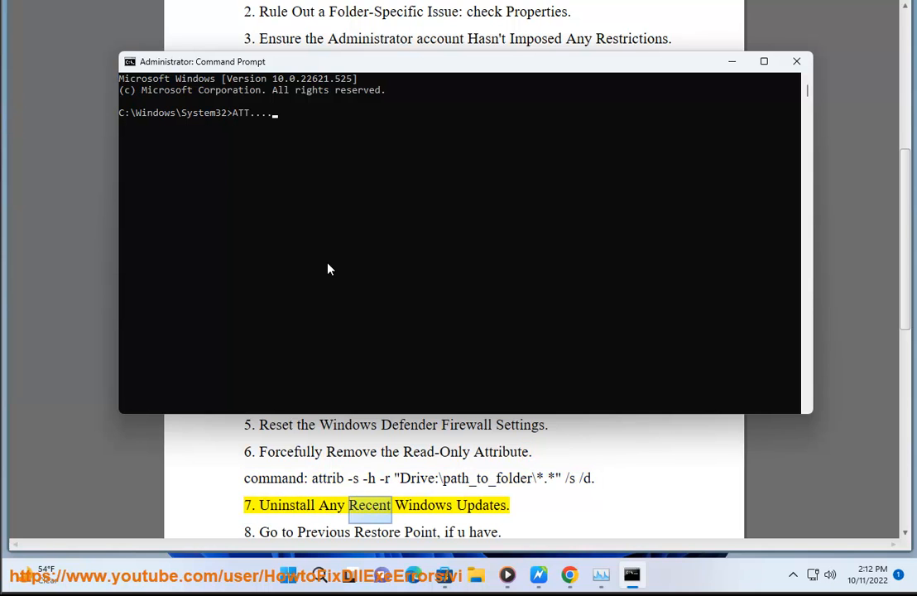